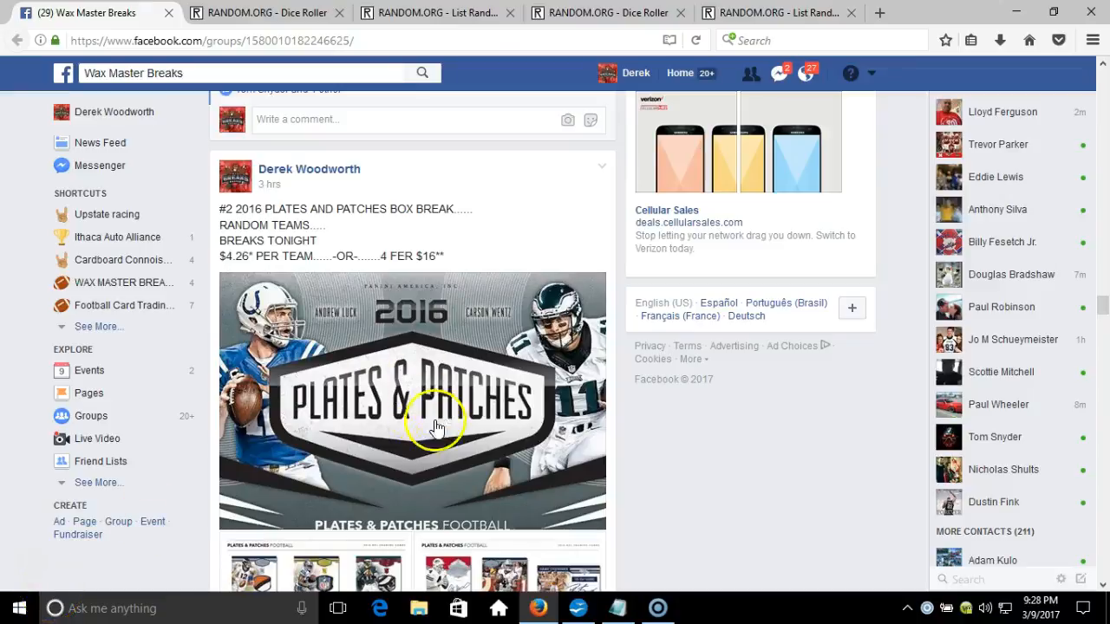
Step: Start a comment reading 'LIVE...' beneath the numbered team list on the Wax Master Breaks post
scroll(down, 3)
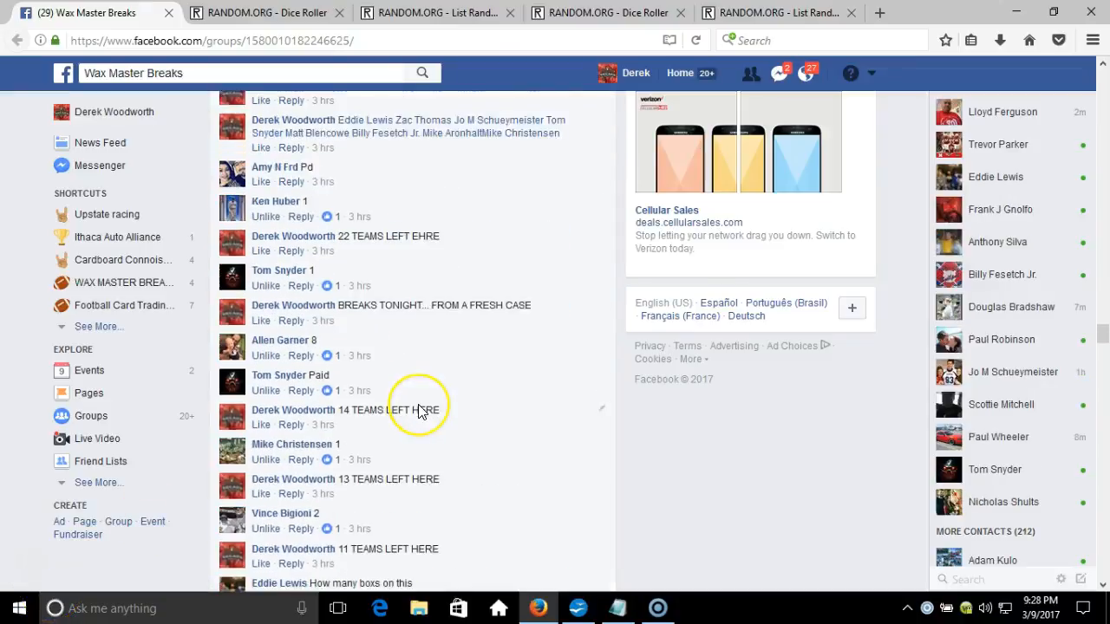
scroll(down, 3)
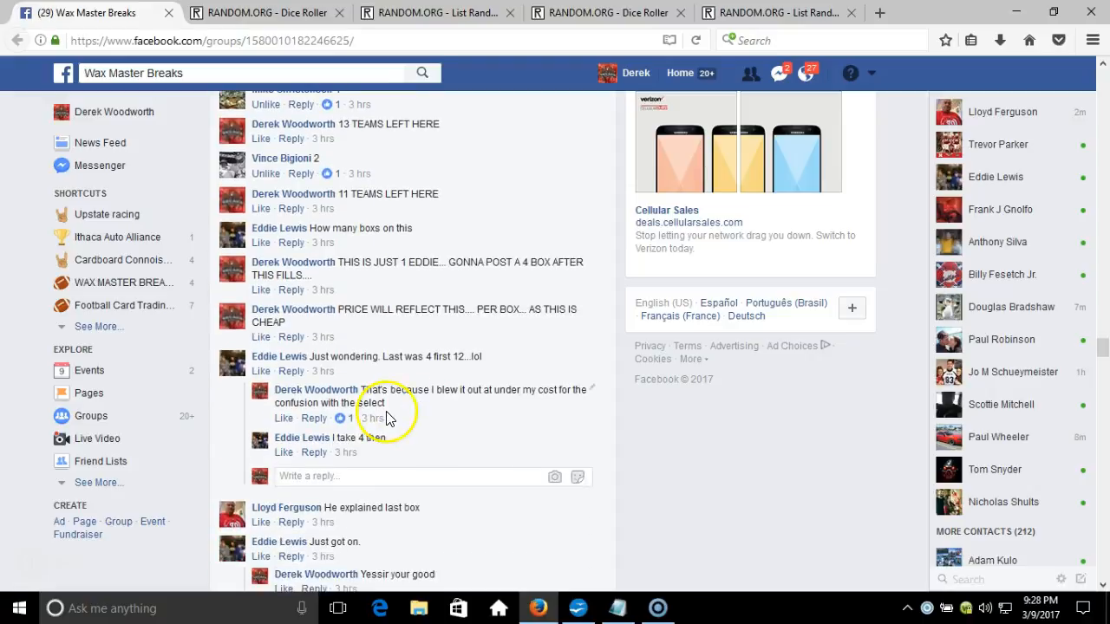
scroll(down, 3)
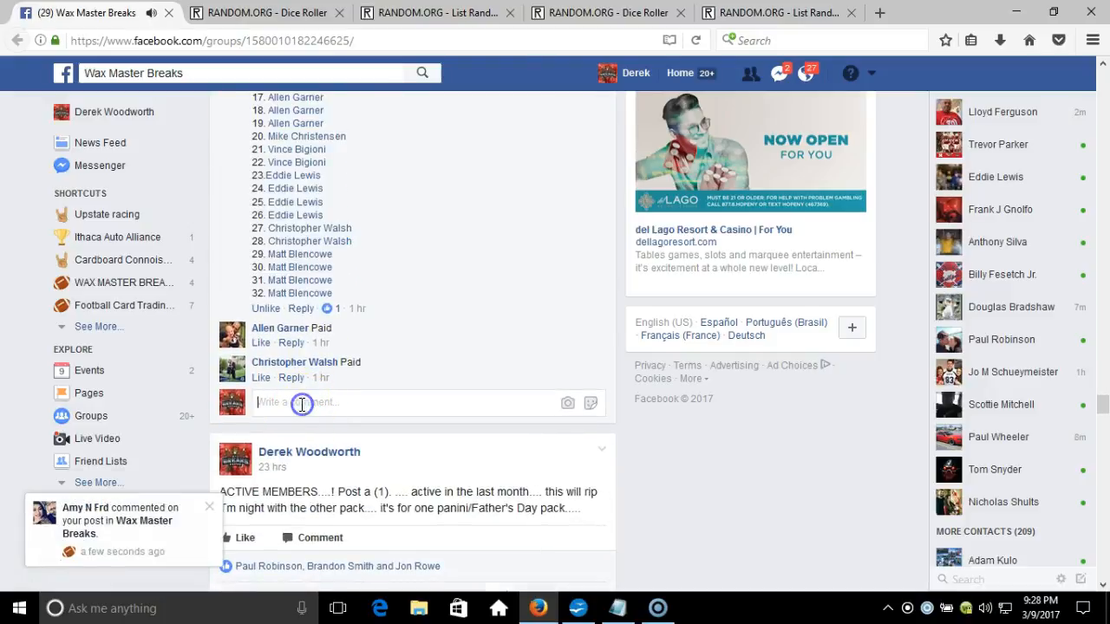
text(LIVE....>!)
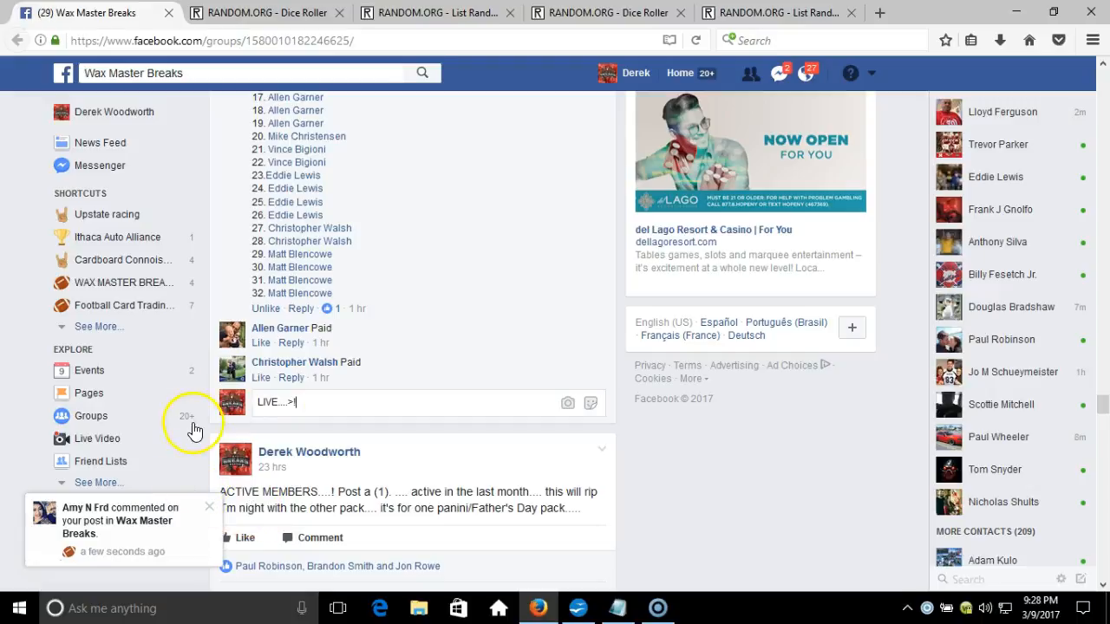
Step: Roll two virtual dice on the Dice Roller, then bring up the List Randomizer with the participant list
click(260, 12)
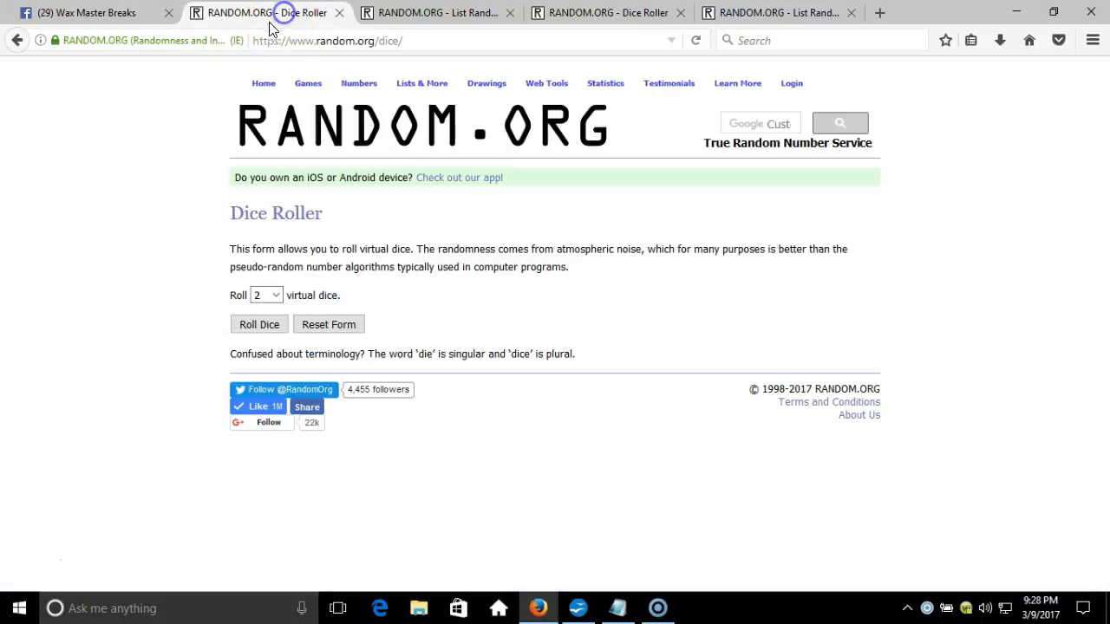
click(258, 325)
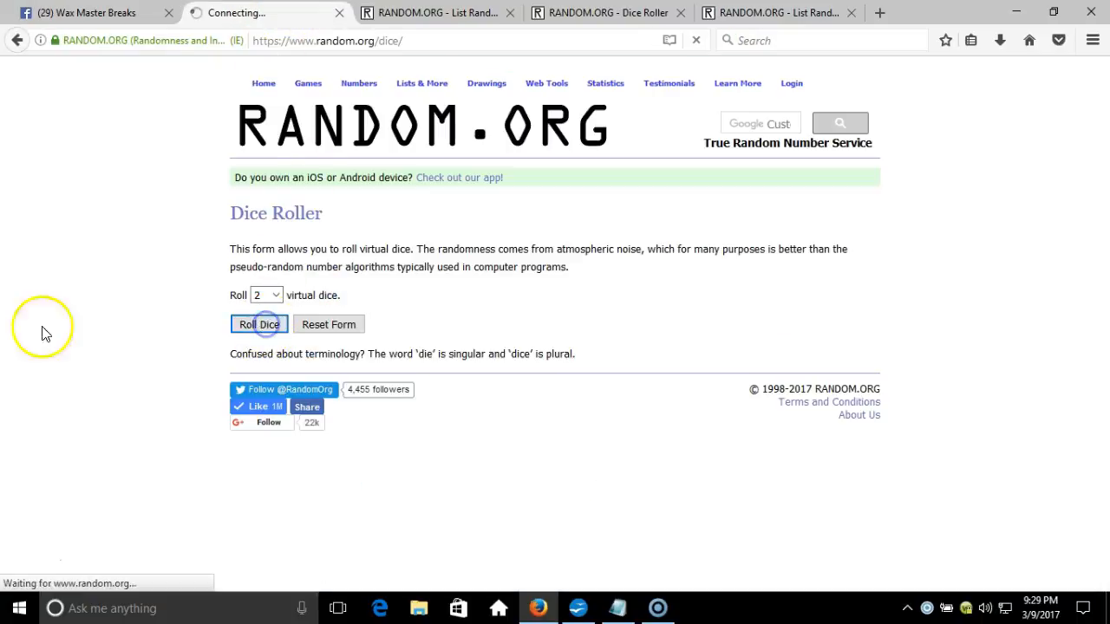
click(258, 324)
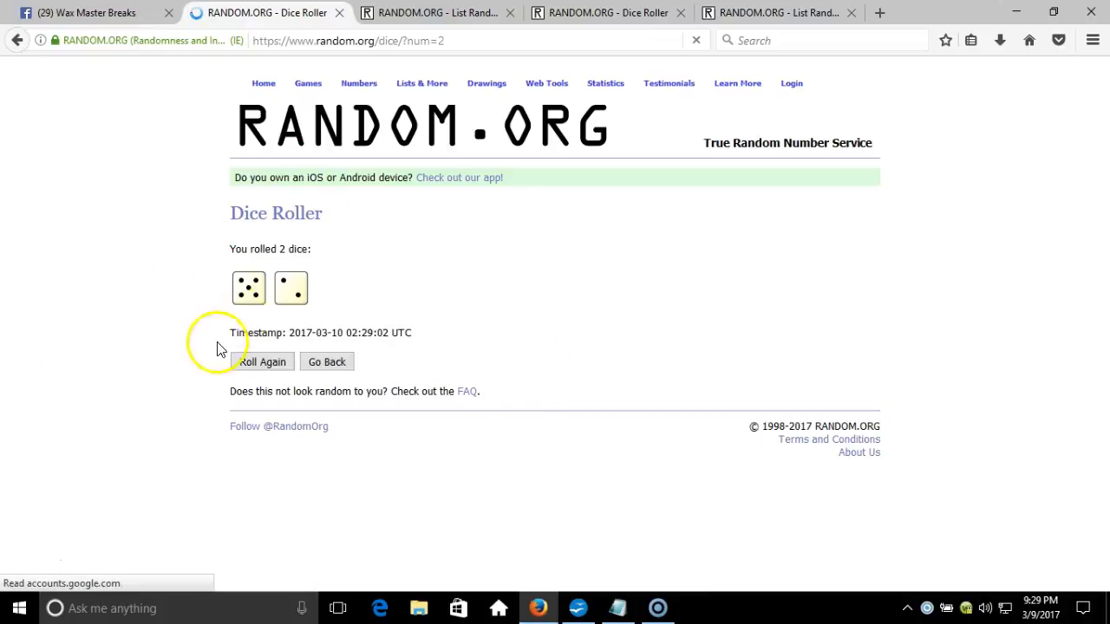
click(434, 12)
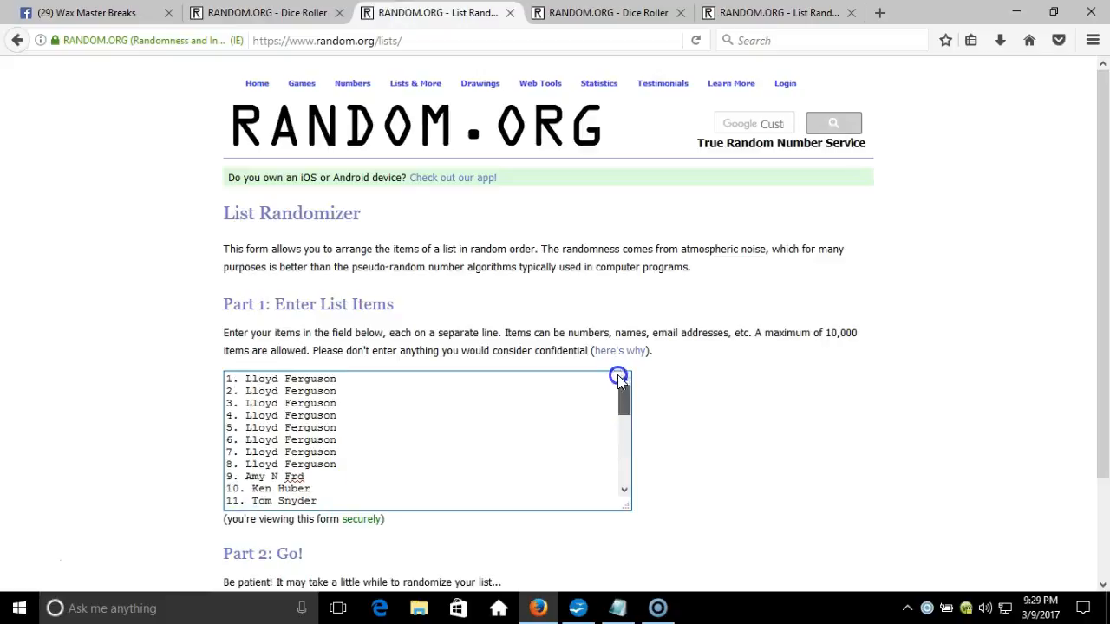
Step: Shuffle the 32-entry participant list four times, checking the time between shuffles
click(1036, 603)
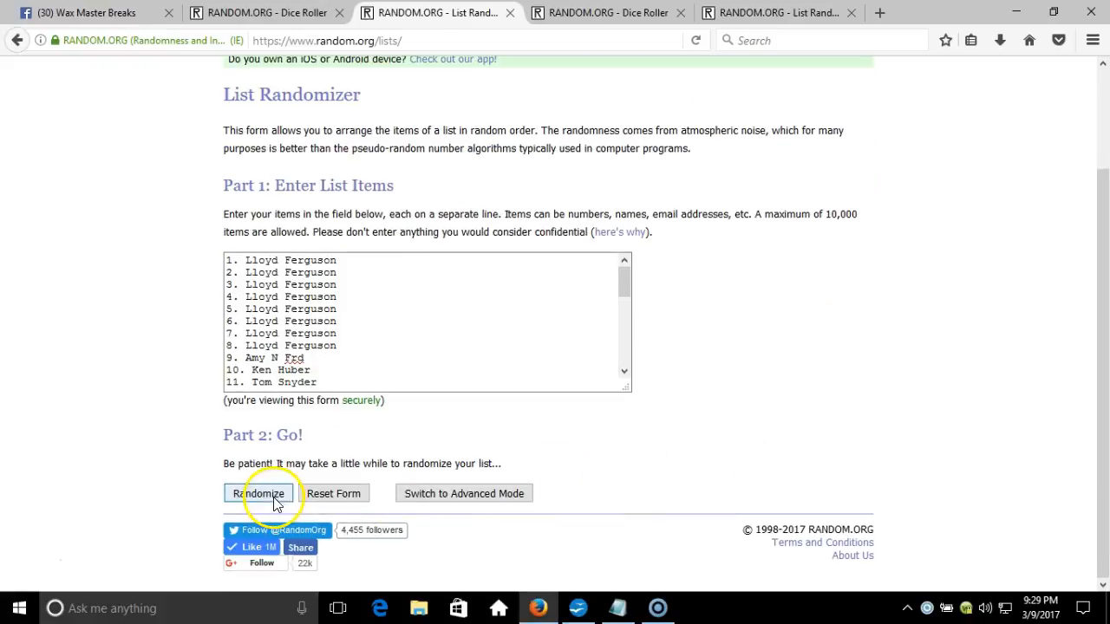
click(264, 493)
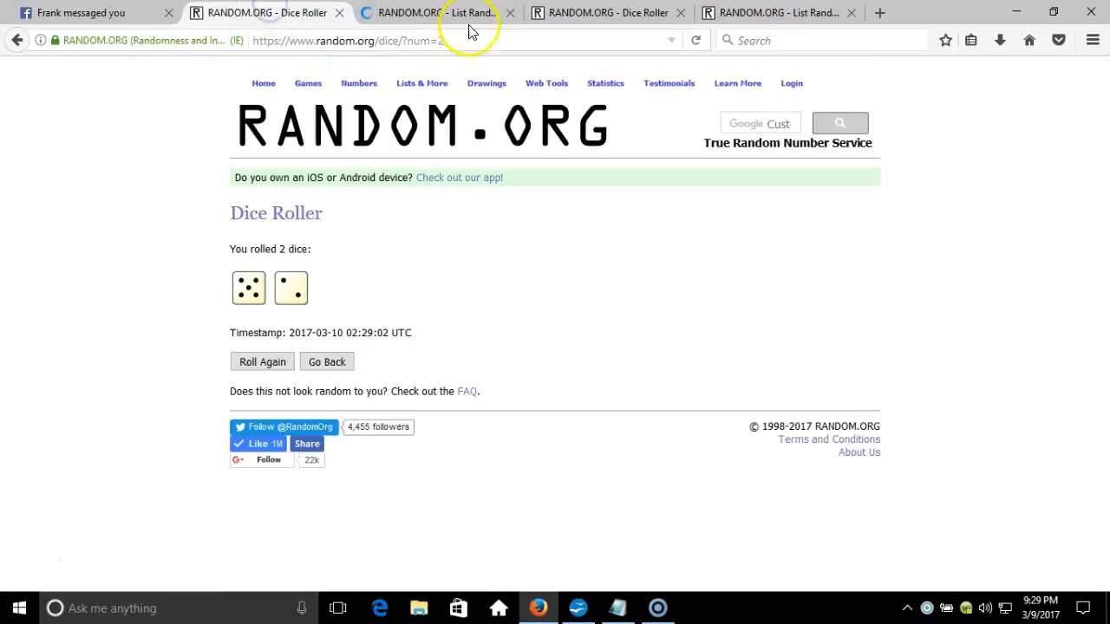
click(435, 12)
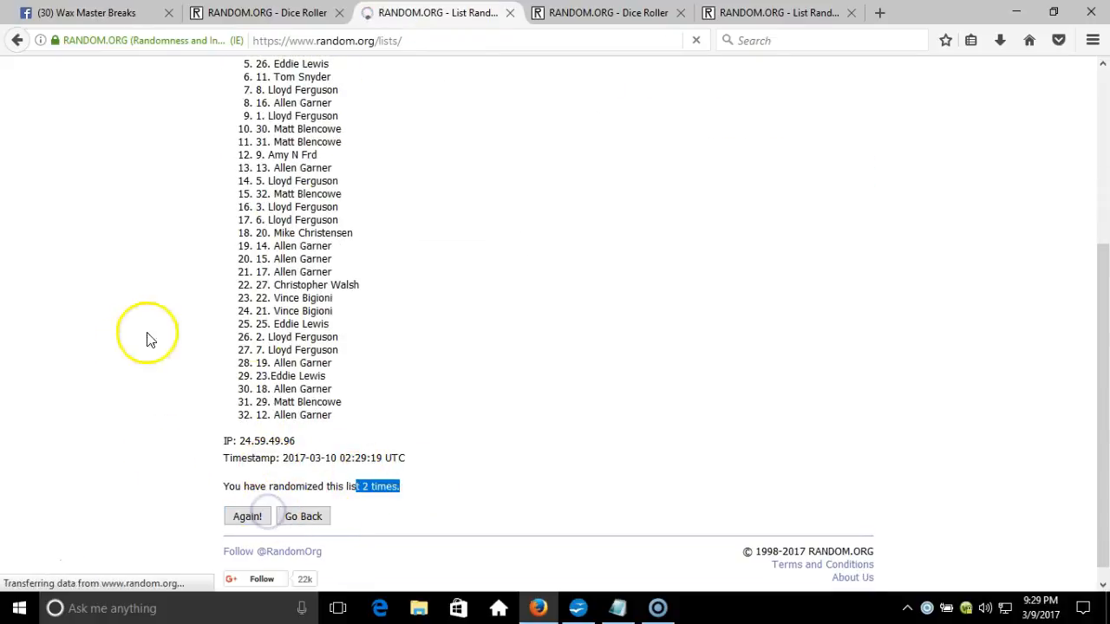
click(246, 516)
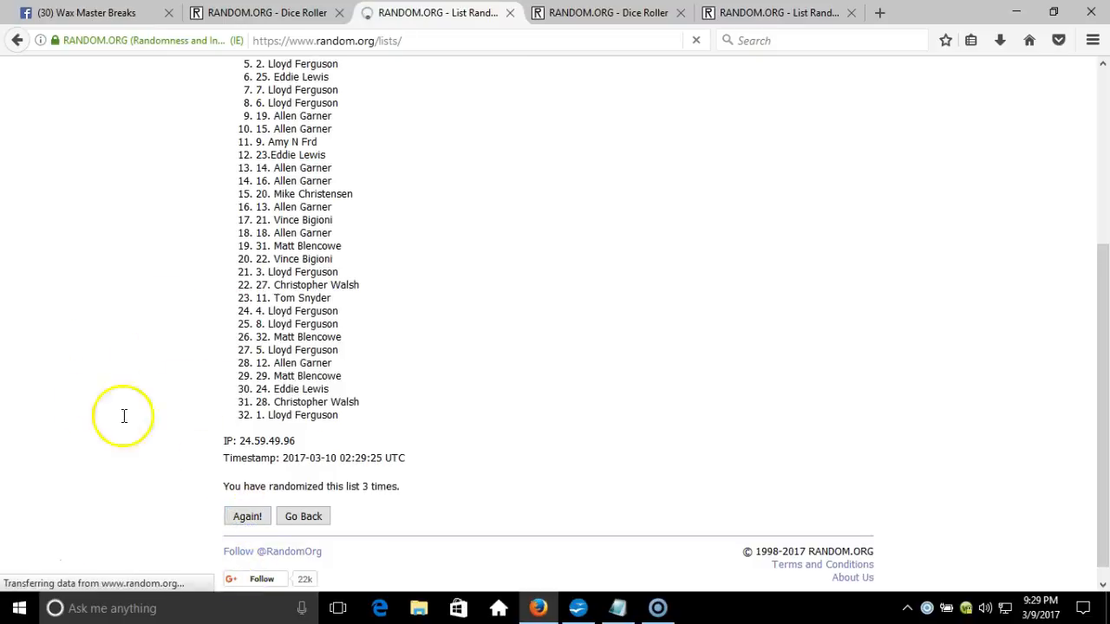
click(246, 515)
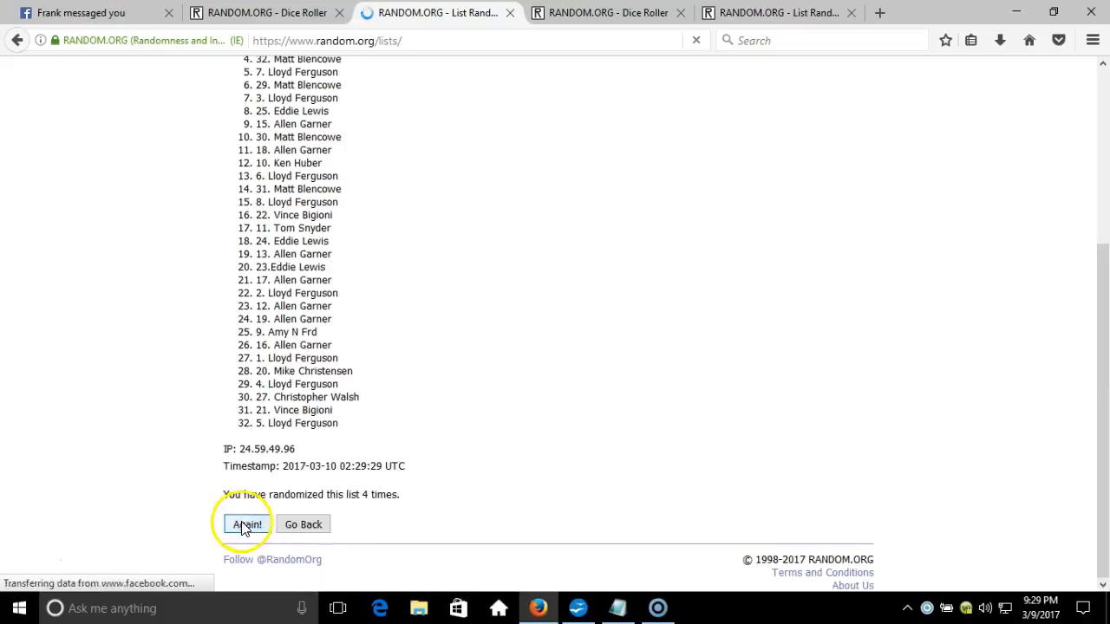
click(247, 523)
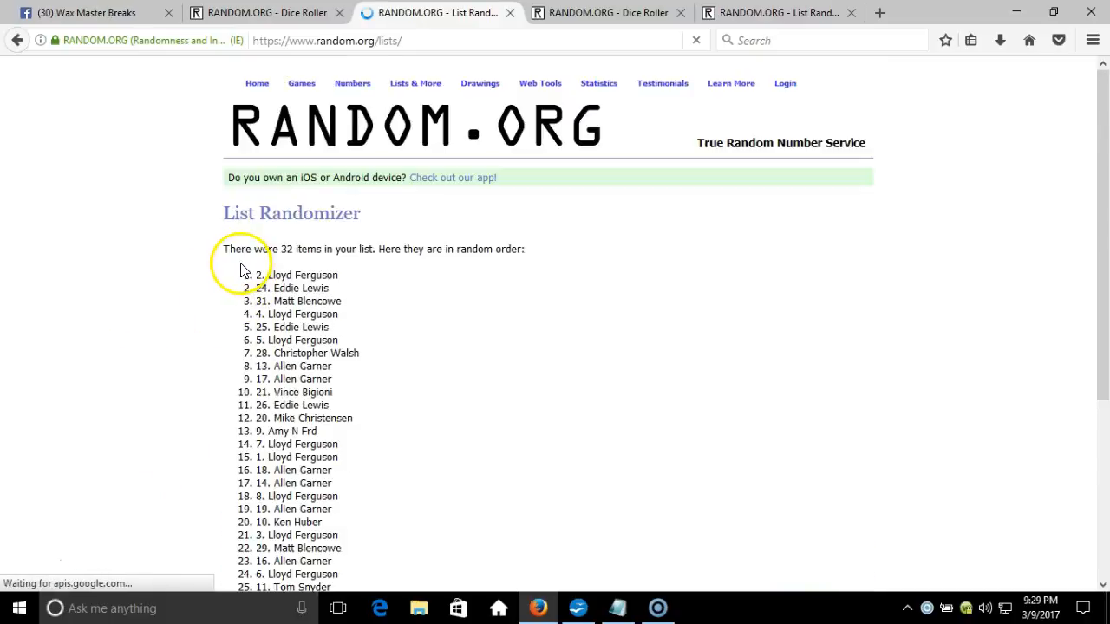
scroll(down, 3)
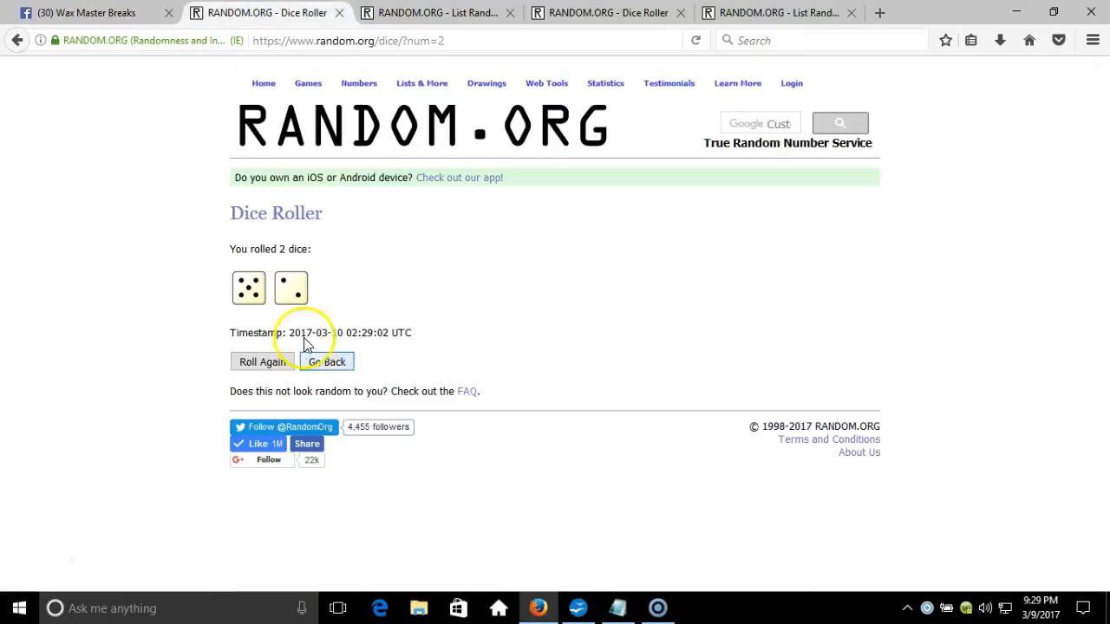
Step: Finish shuffling to a seventh time, select the final participant order, then return to the Dice Roller
click(431, 12)
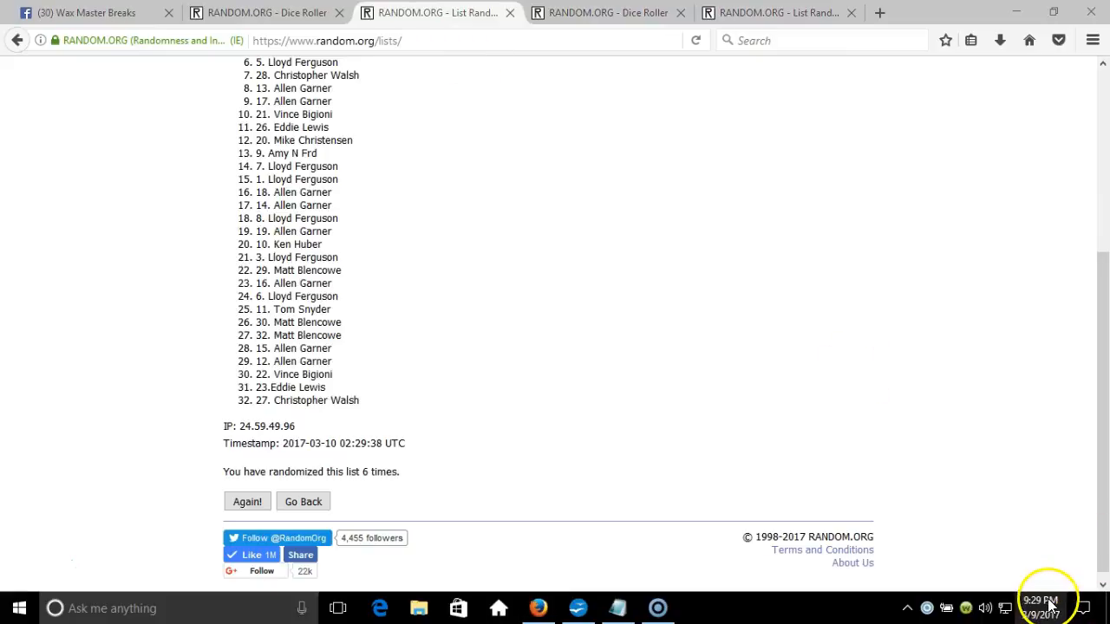
click(1042, 605)
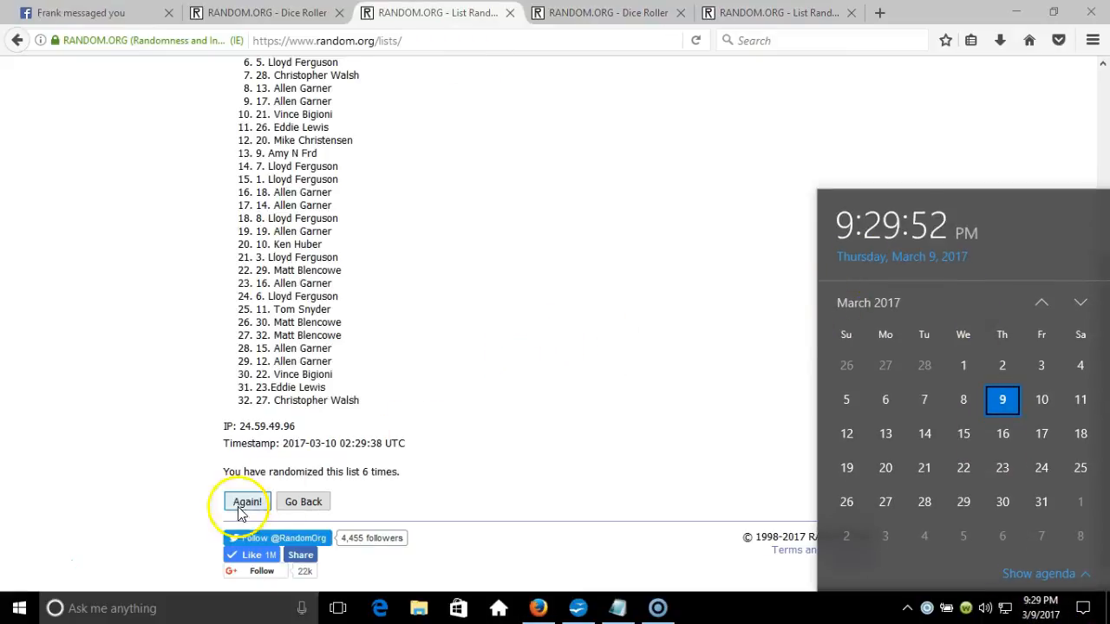
click(246, 501)
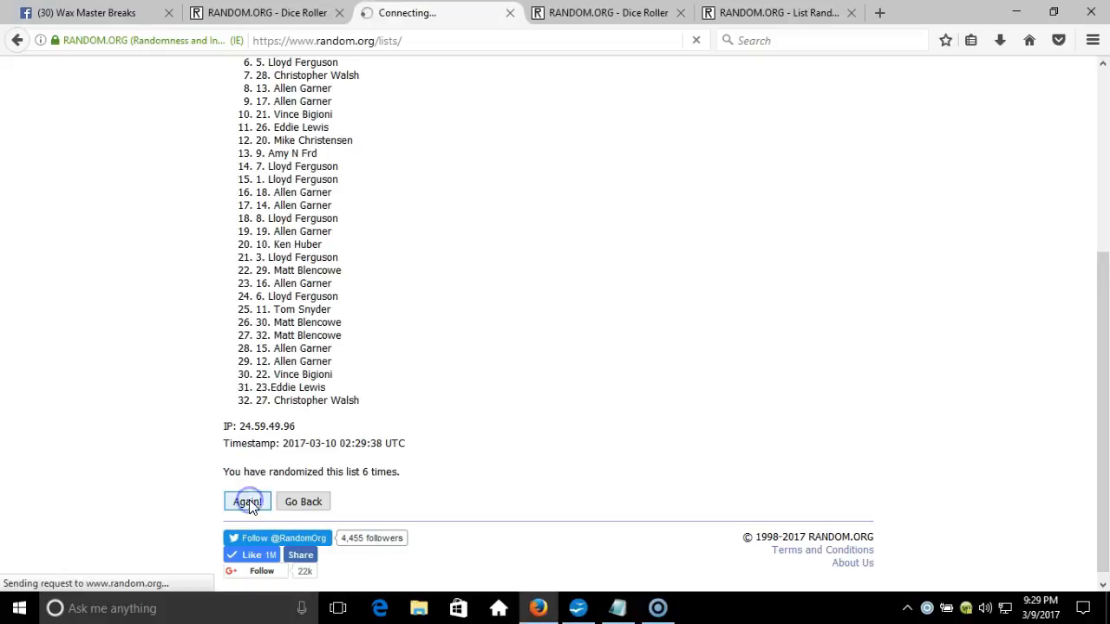
click(246, 501)
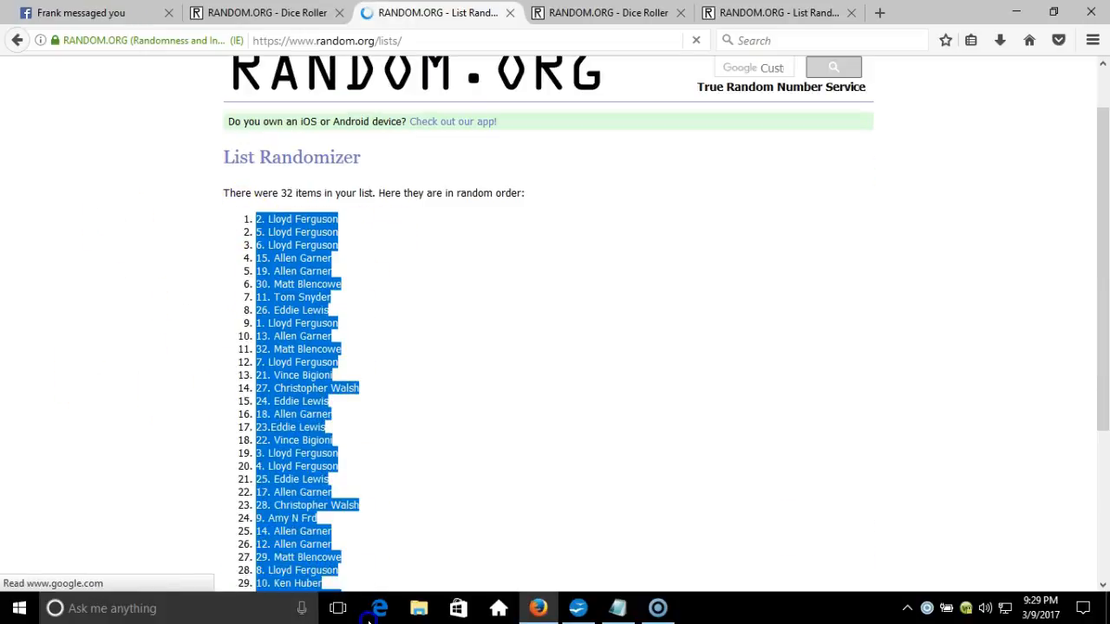
scroll(down, 3)
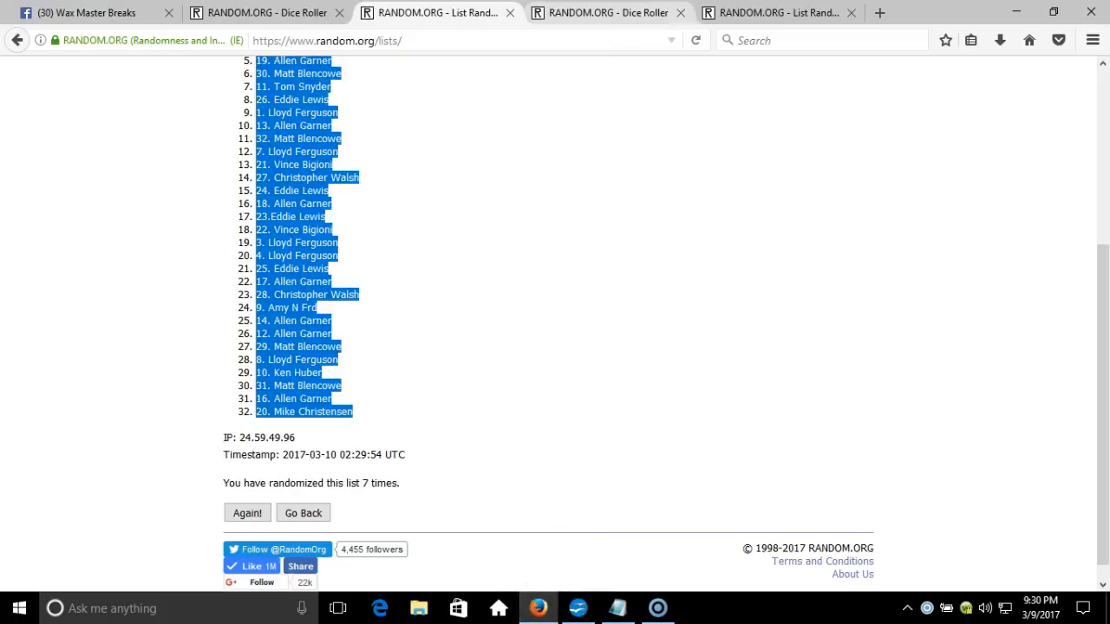
click(603, 12)
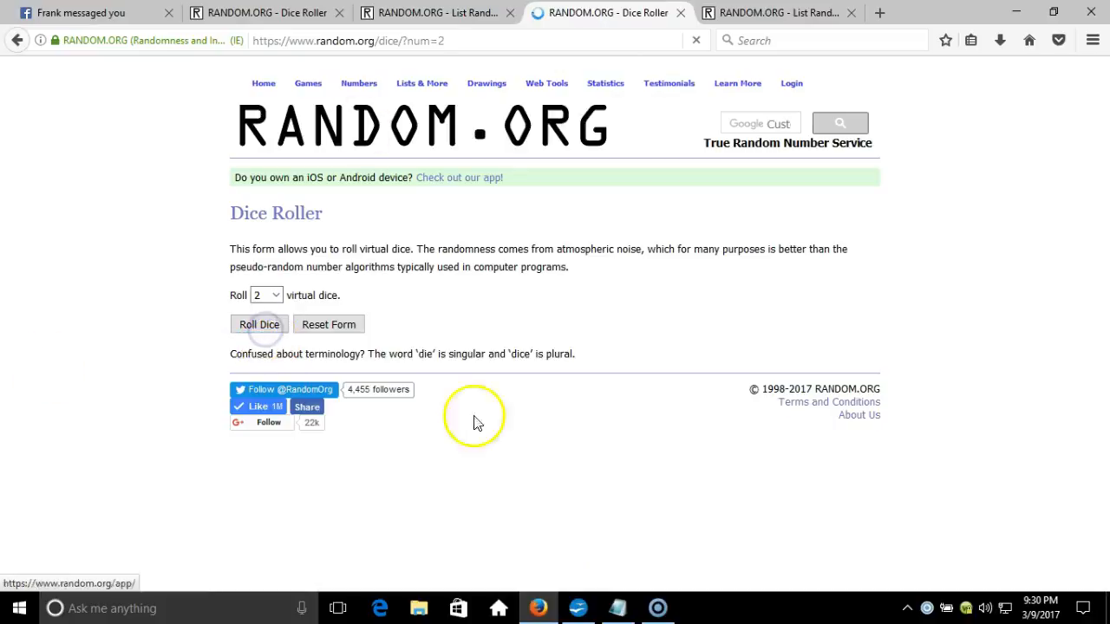
Step: Roll the two dice again, view the result, and return to the List Randomizer holding the NFL teams
click(260, 324)
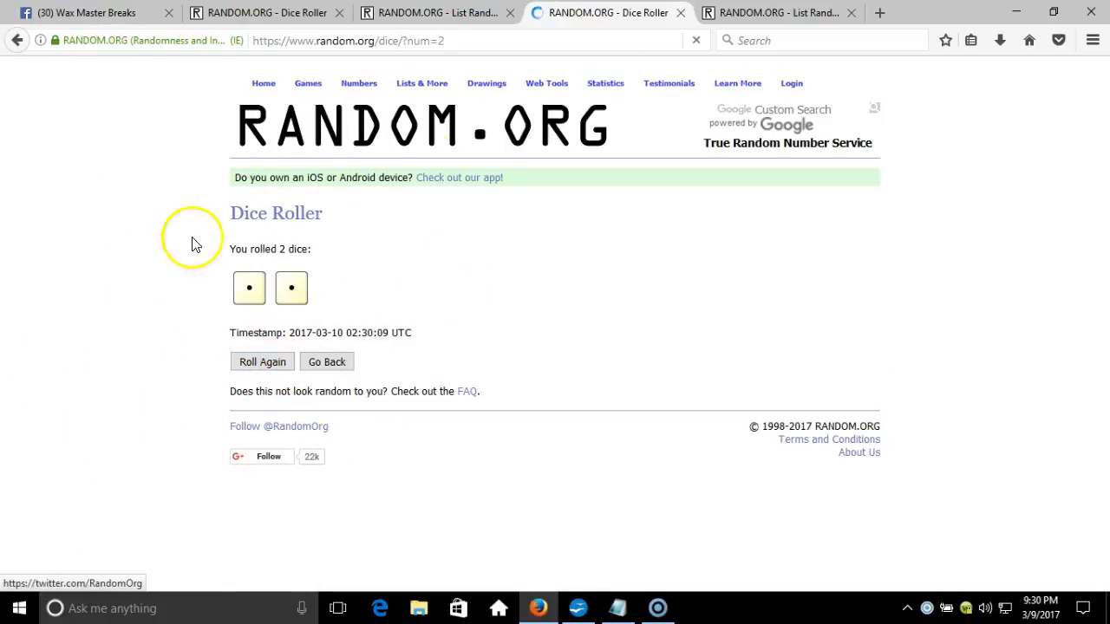
click(262, 362)
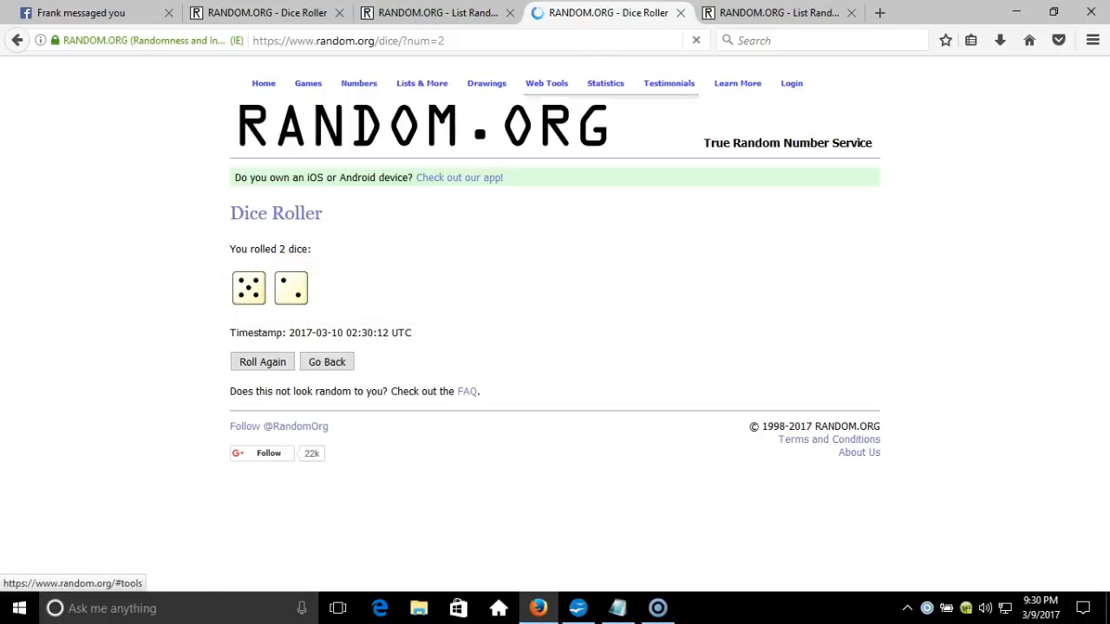
click(777, 12)
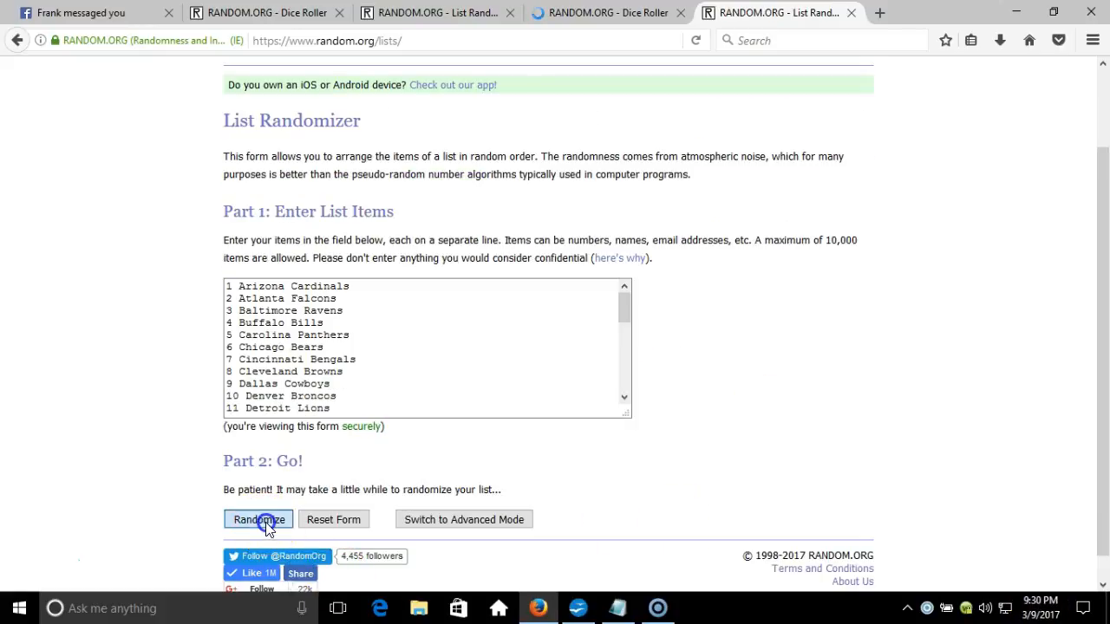
Step: Shuffle the 32 NFL teams into random order five times, reviewing the results
click(257, 521)
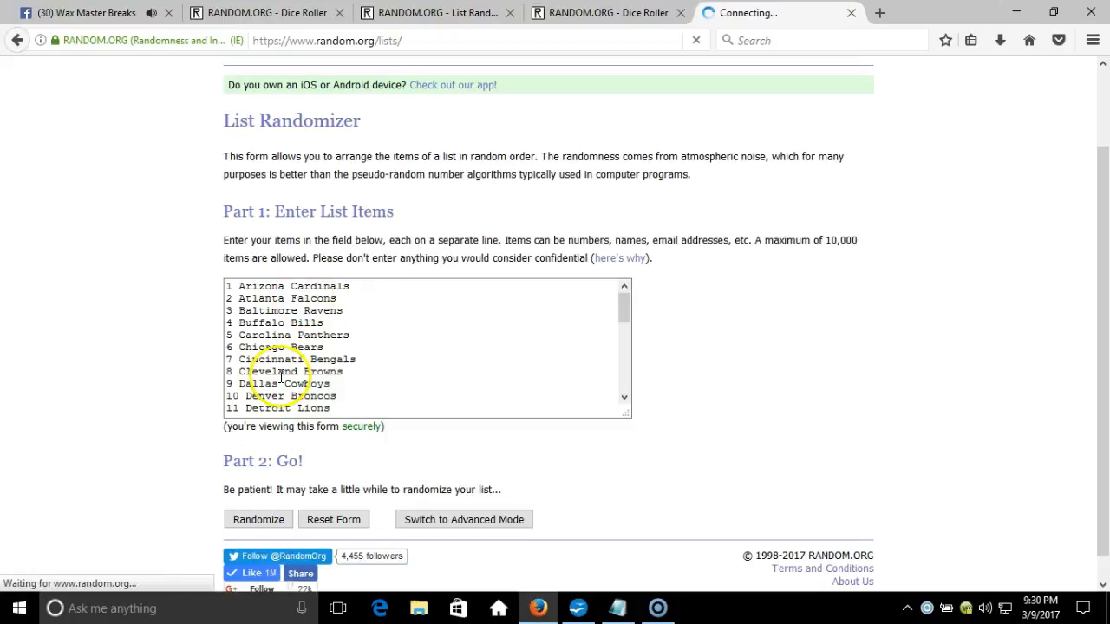
click(257, 519)
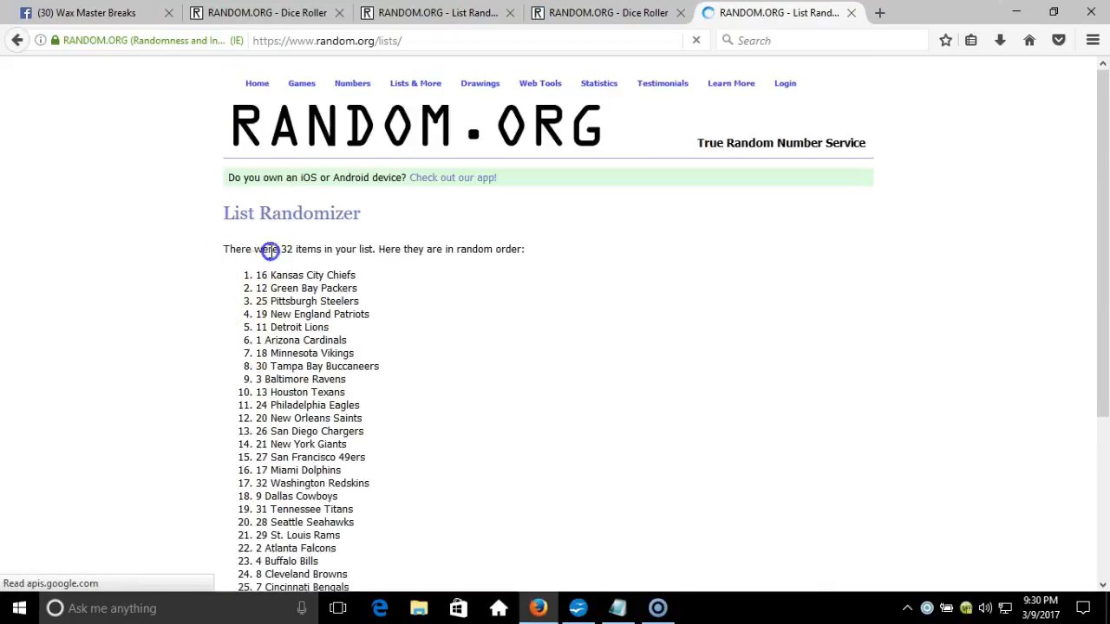
scroll(down, 3)
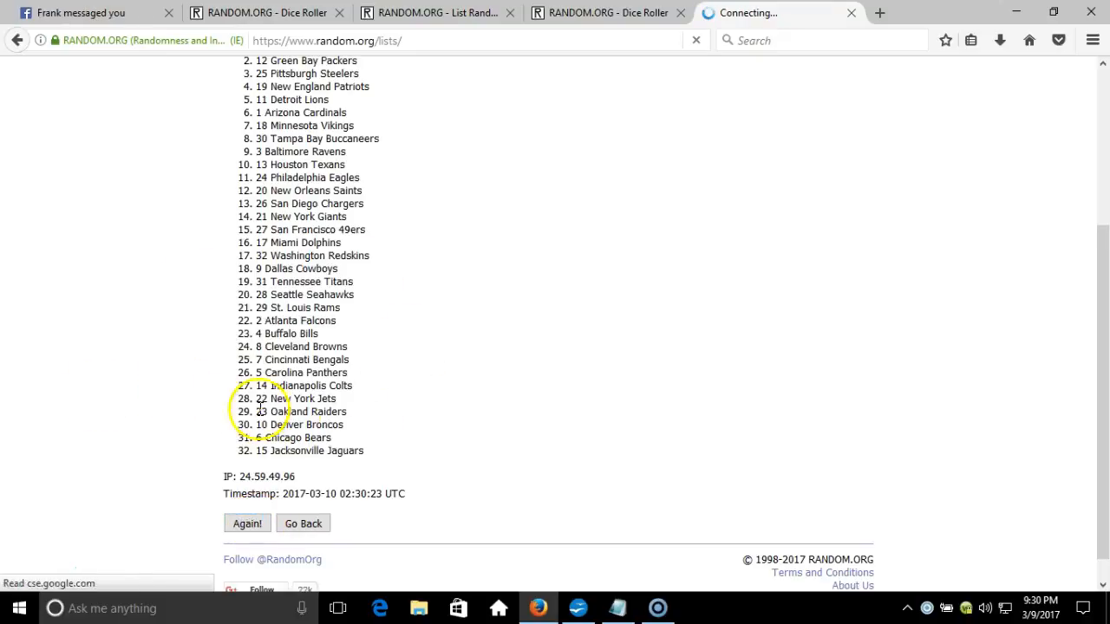
click(246, 524)
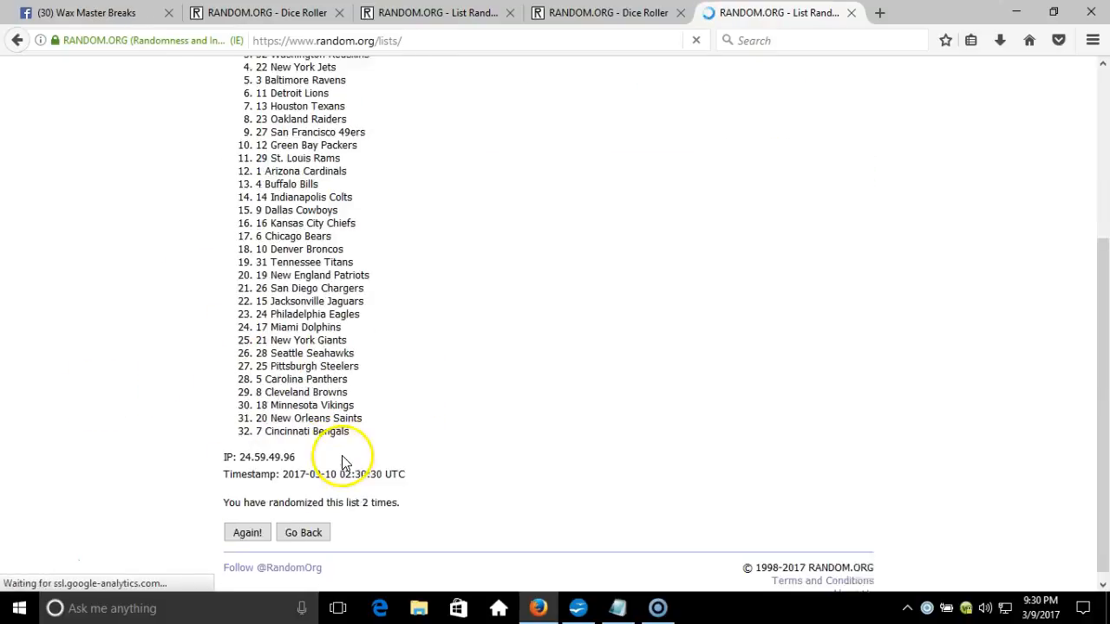
click(246, 523)
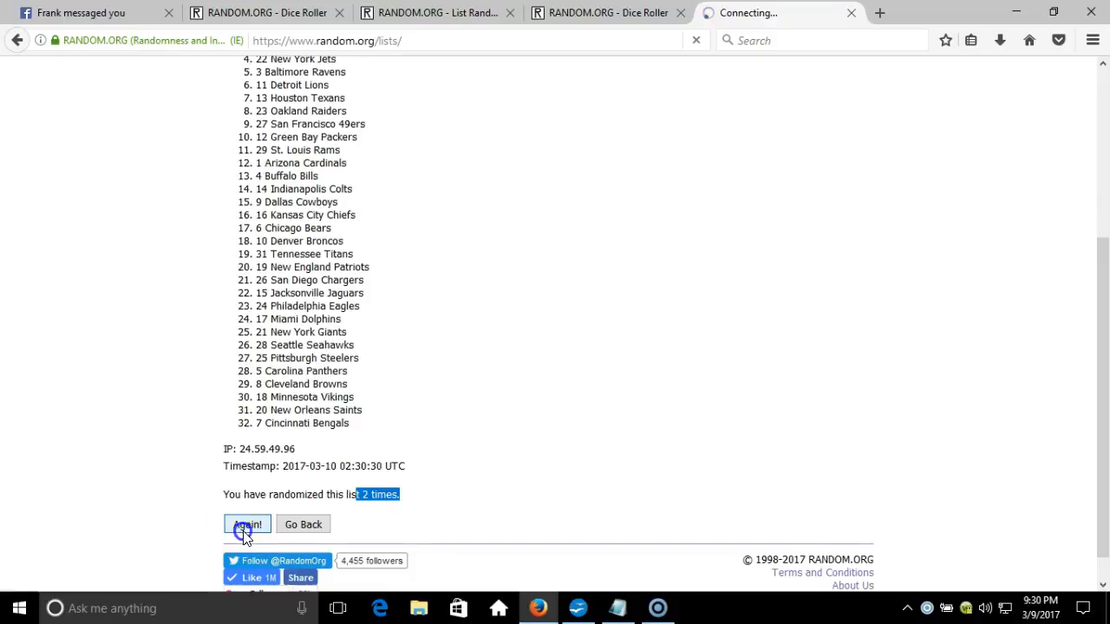
click(246, 523)
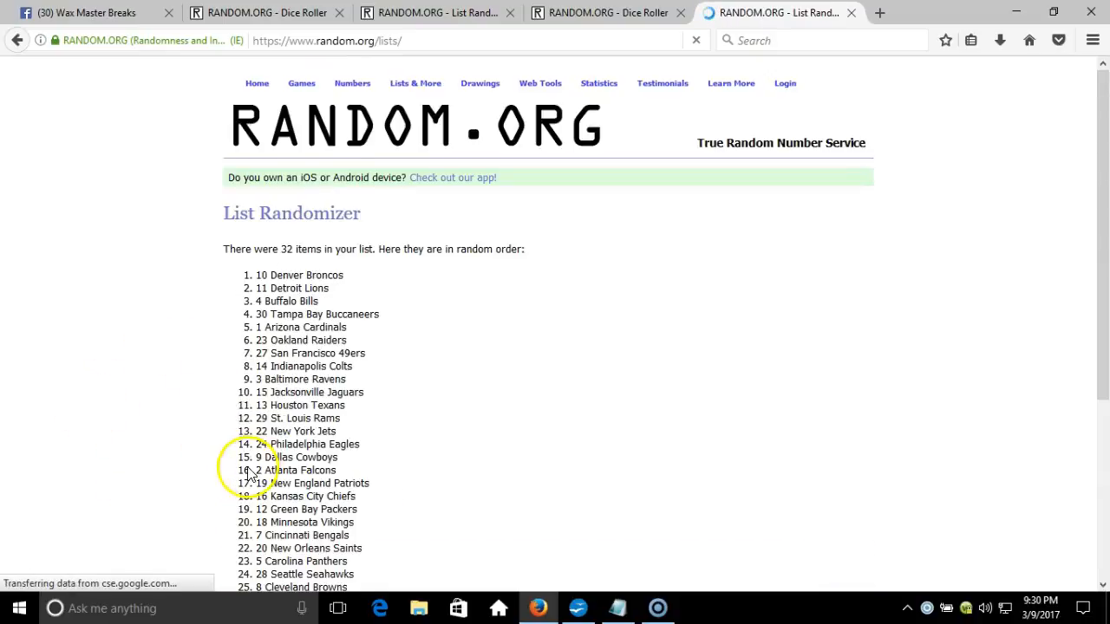
scroll(down, 3)
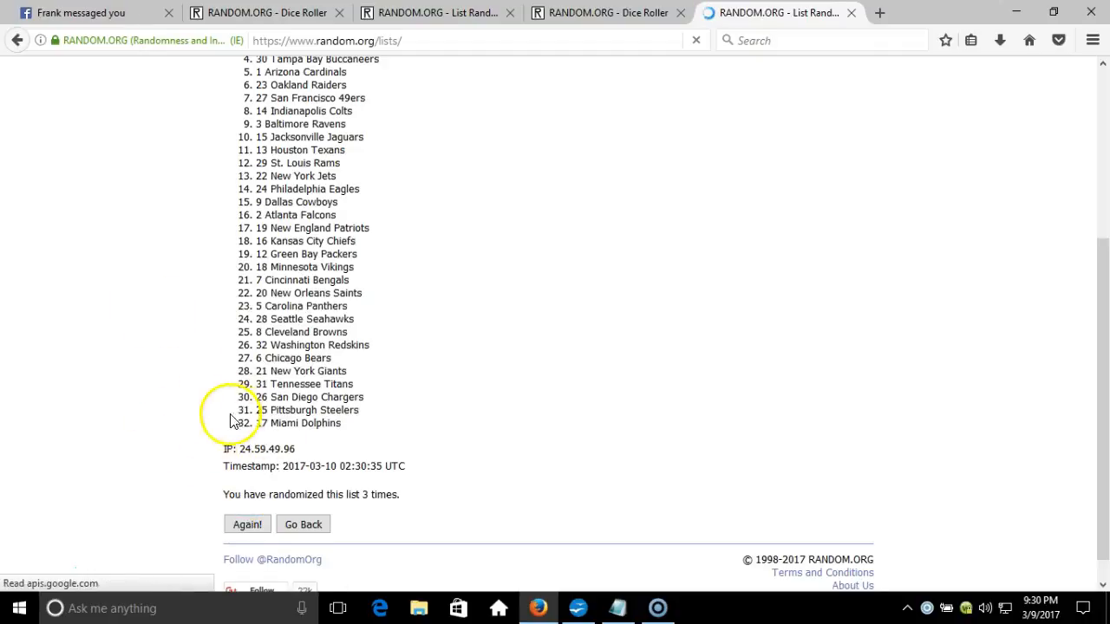
click(247, 524)
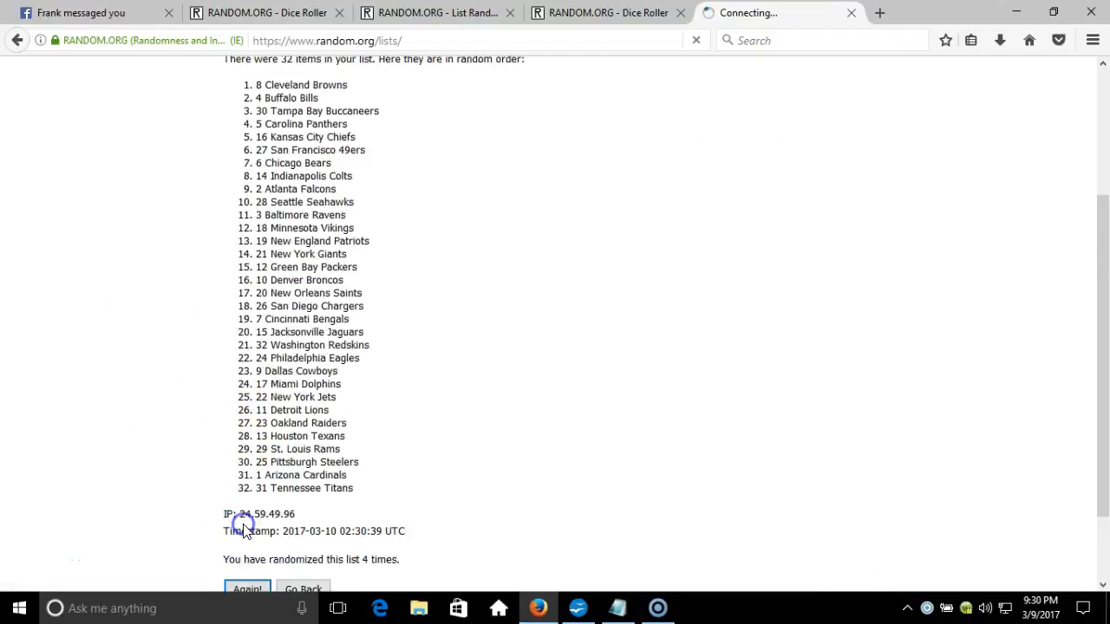
click(248, 588)
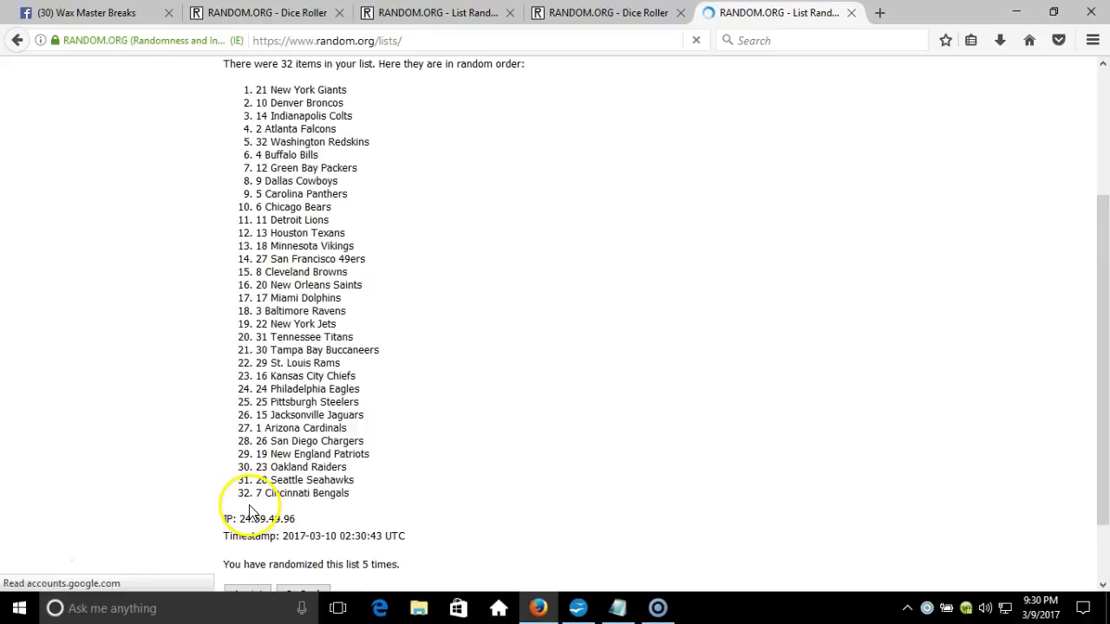
scroll(down, 3)
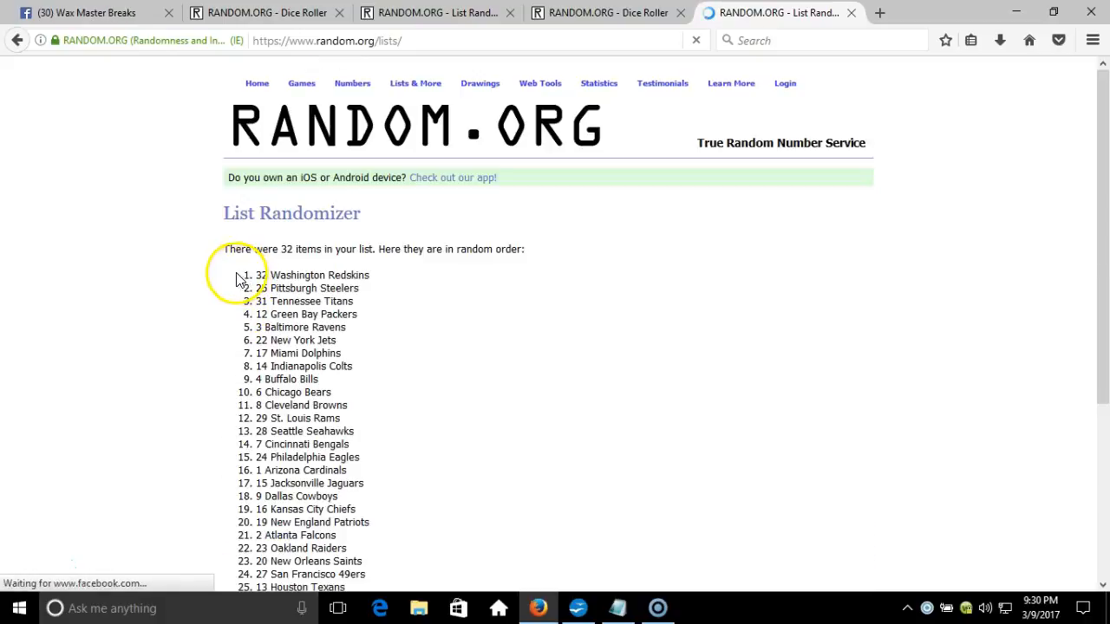
scroll(down, 3)
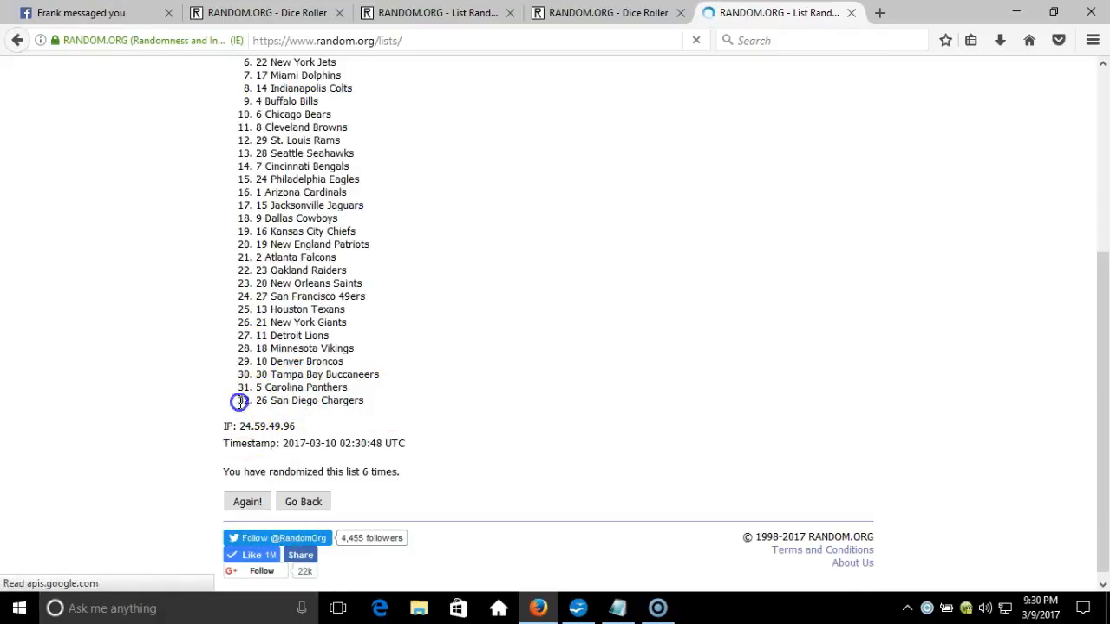
Step: Check the dice roll and time, shuffle the teams to a seventh time, and copy the final list
click(607, 12)
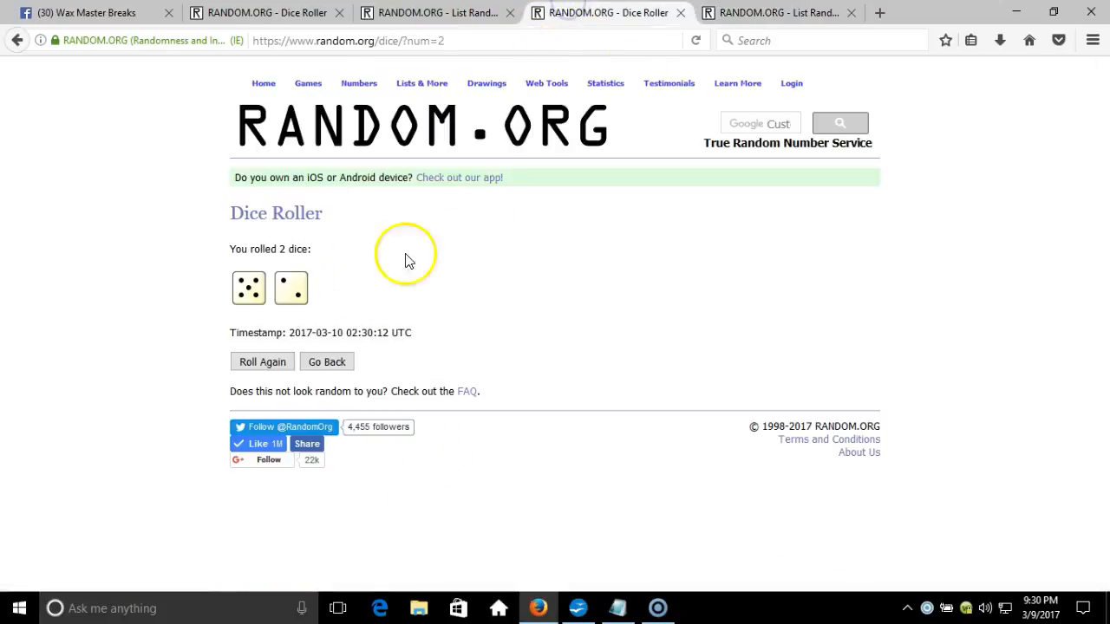
click(780, 12)
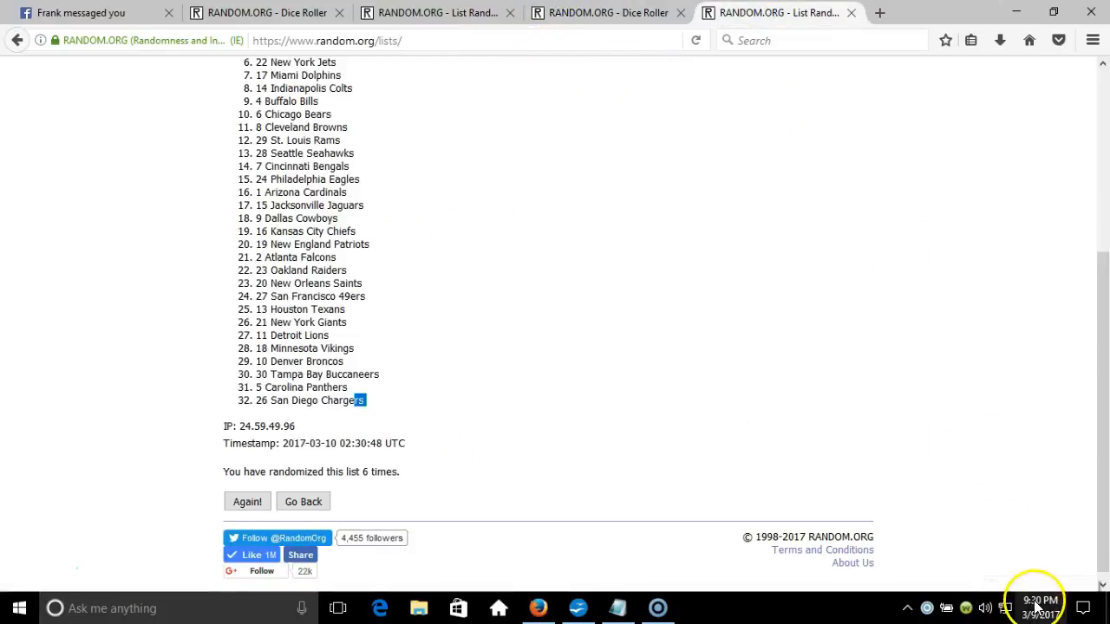
click(1040, 602)
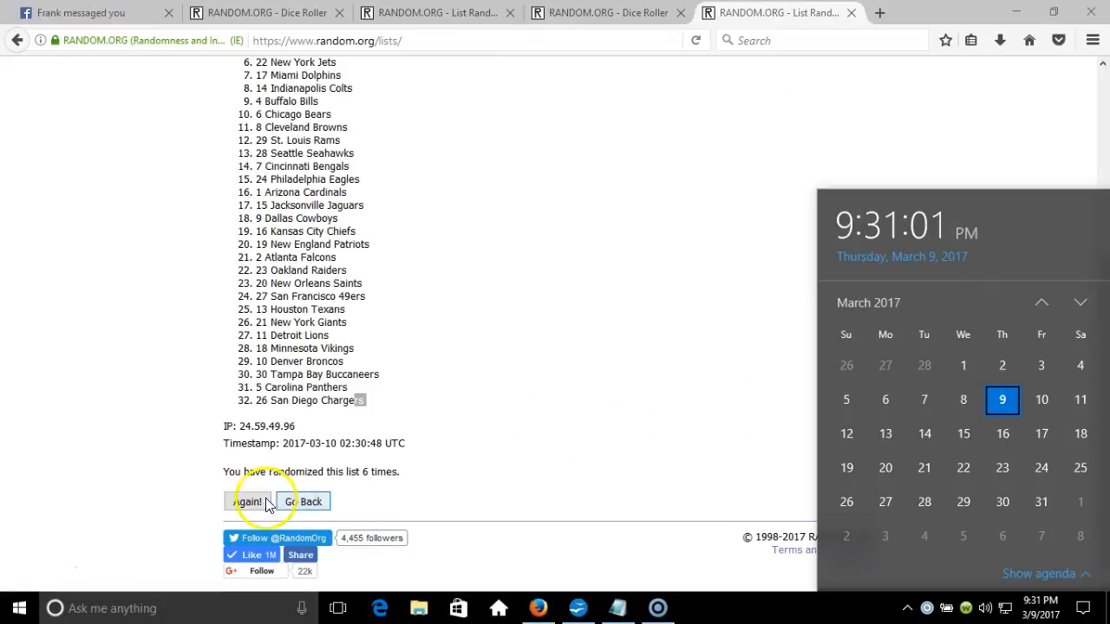
click(250, 501)
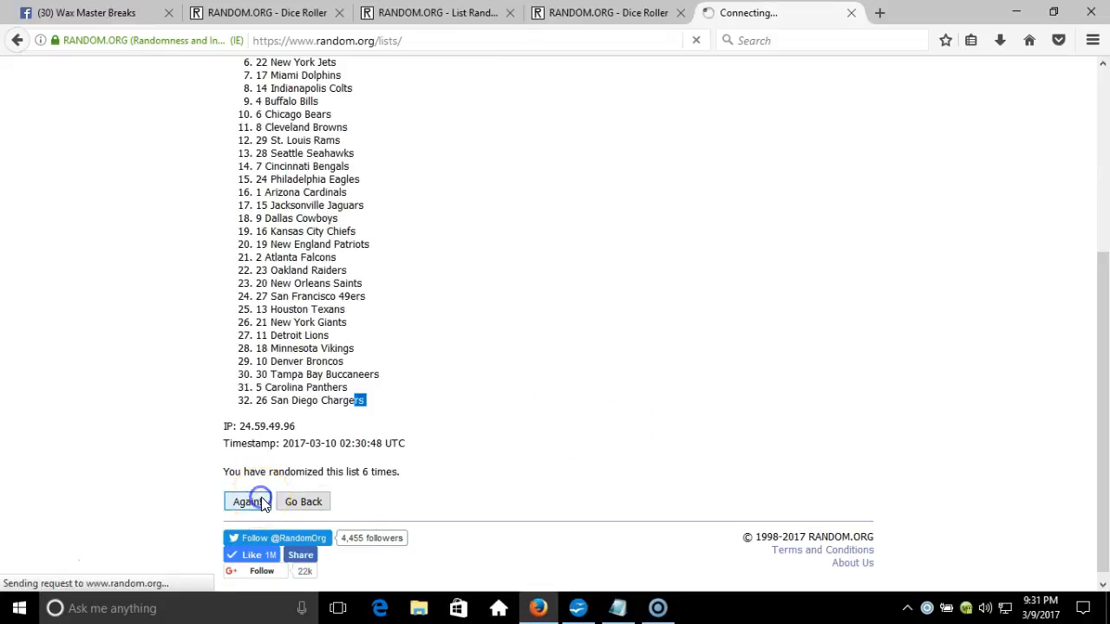
click(249, 501)
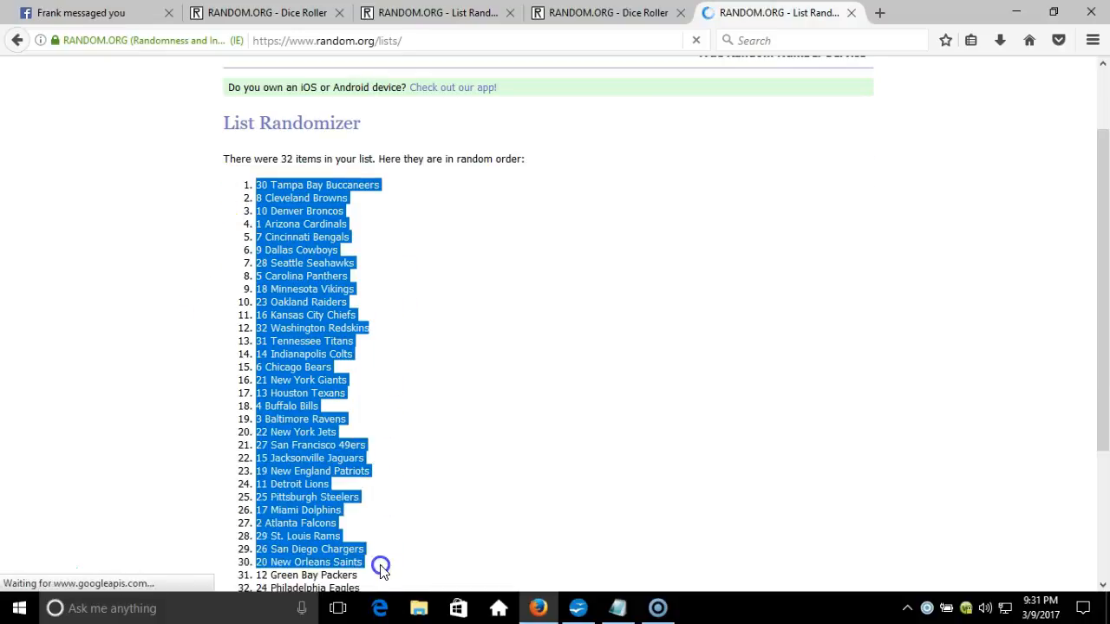
scroll(down, 3)
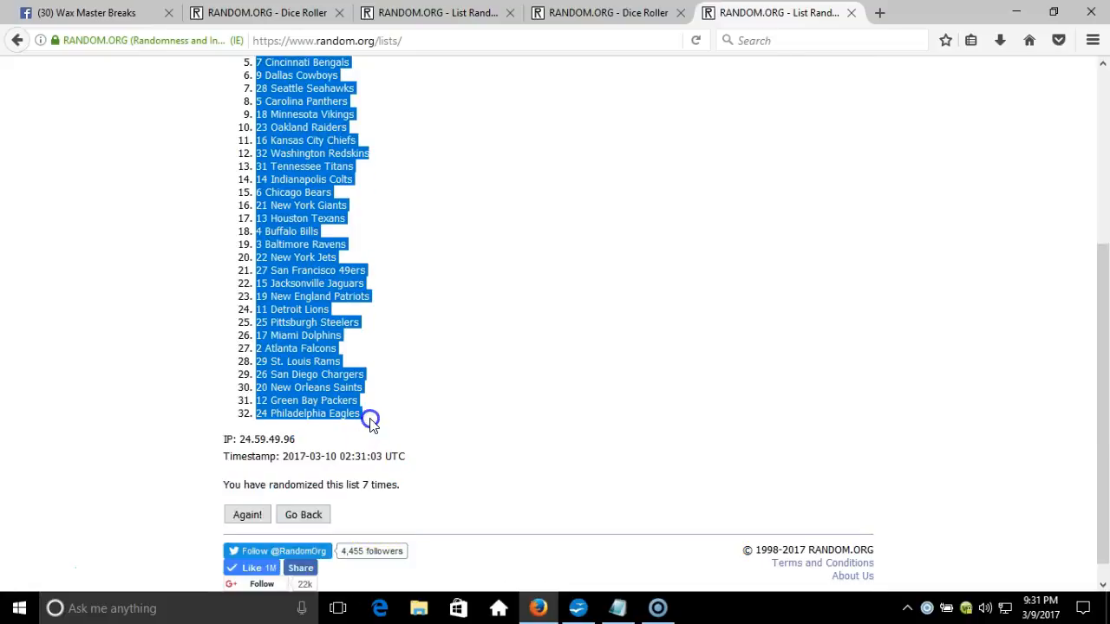
right_click(370, 421)
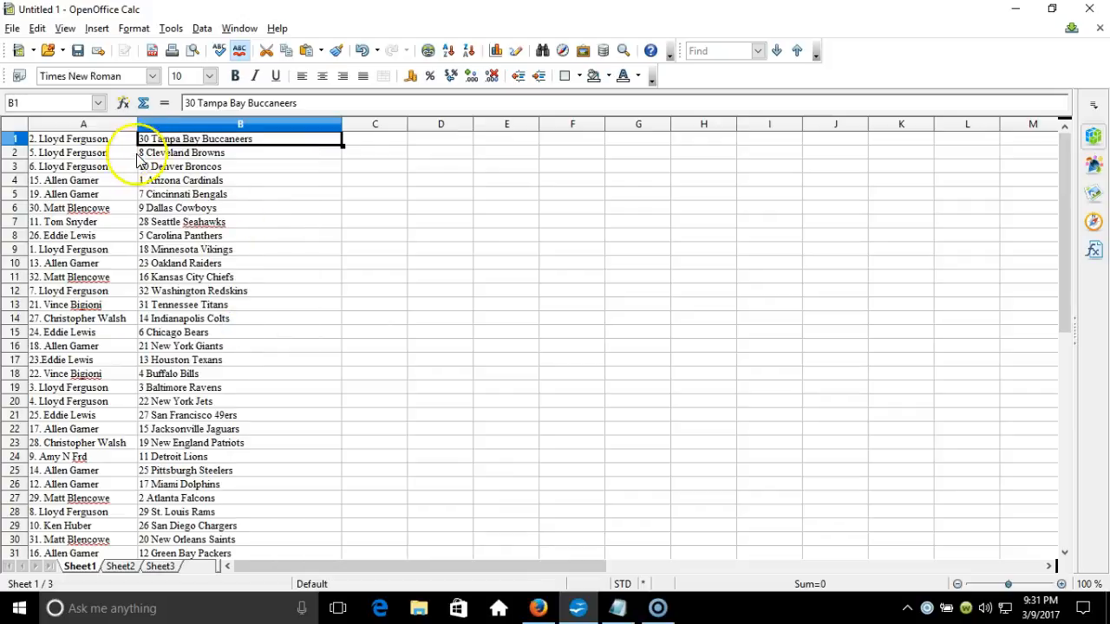
Step: Check that all 32 pasted team rows in column B line up with the participant names in column A
scroll(down, 3)
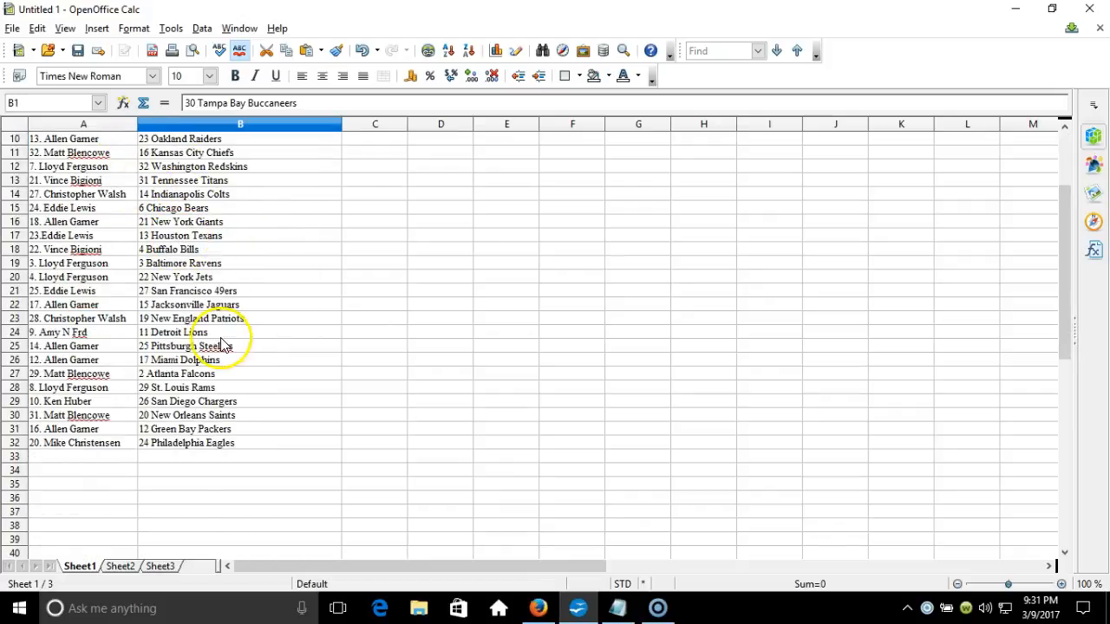
scroll(up, 3)
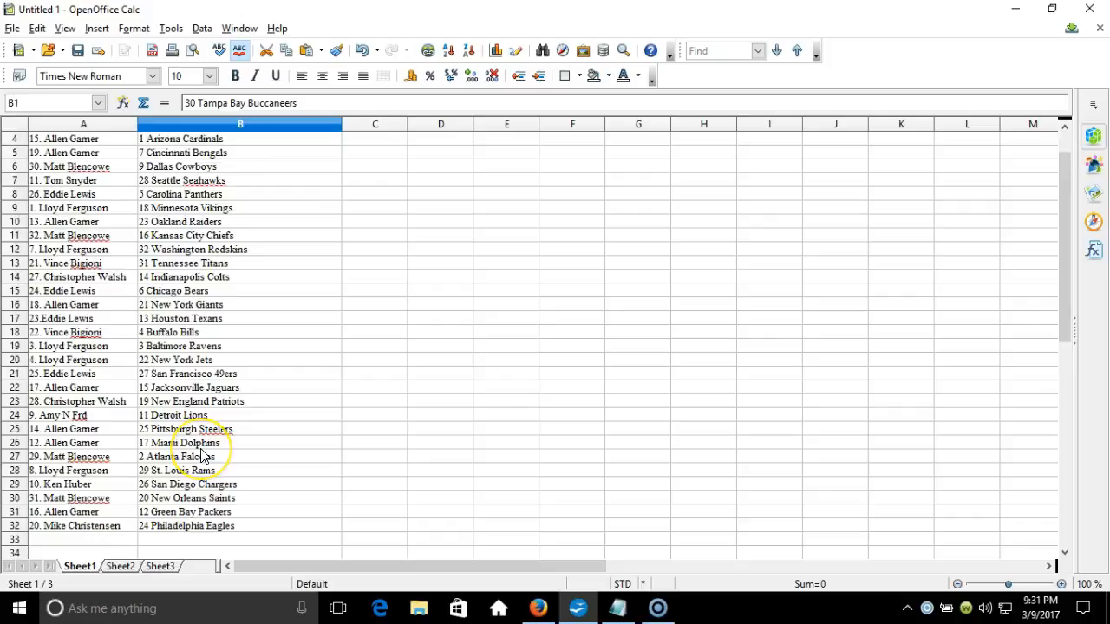